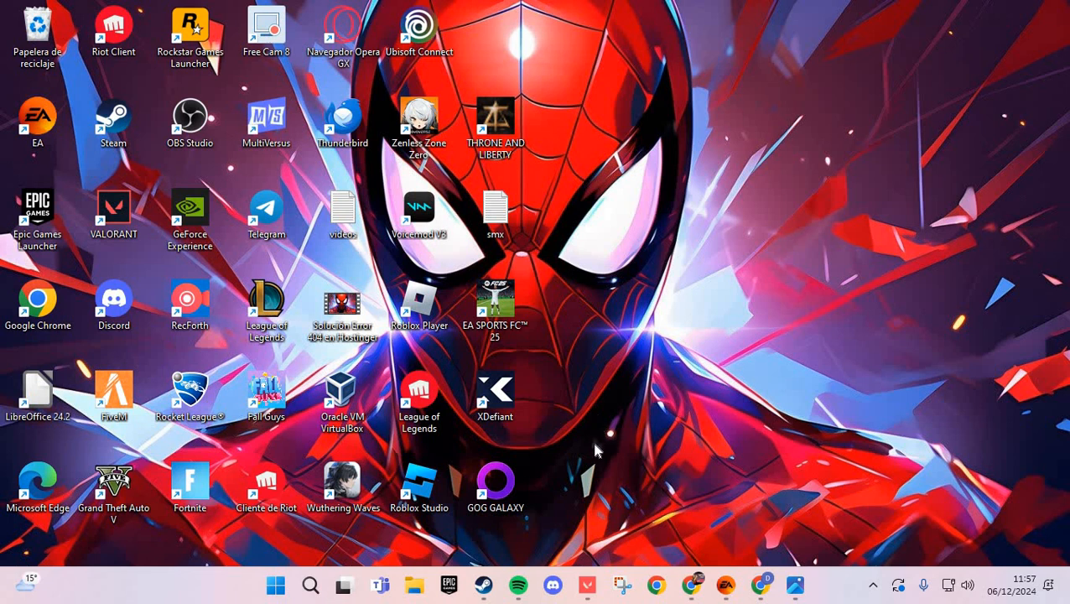
mouse_move(599, 446)
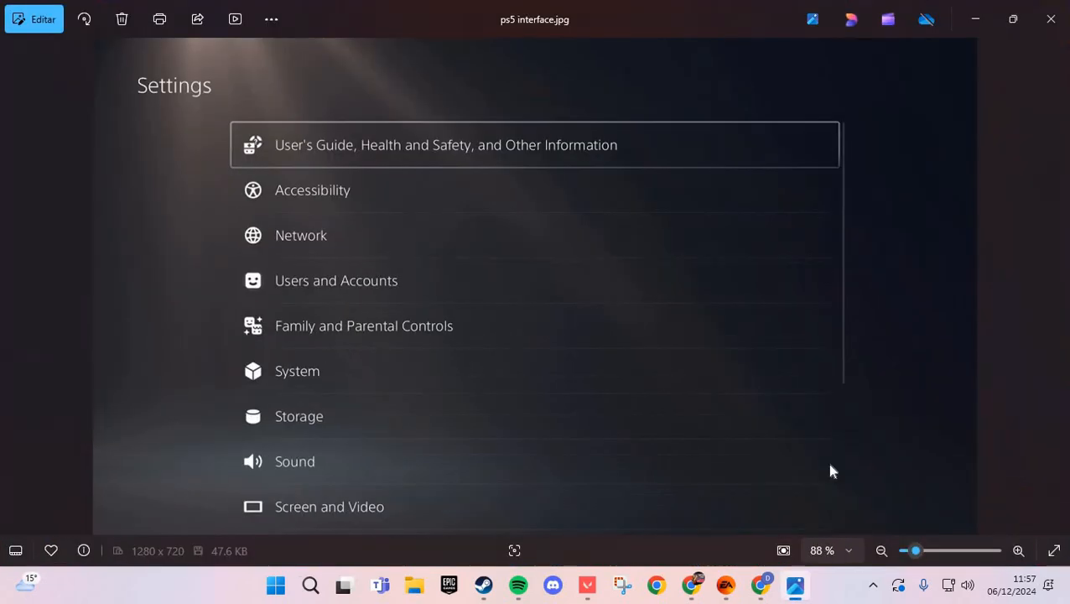
mouse_move(233, 262)
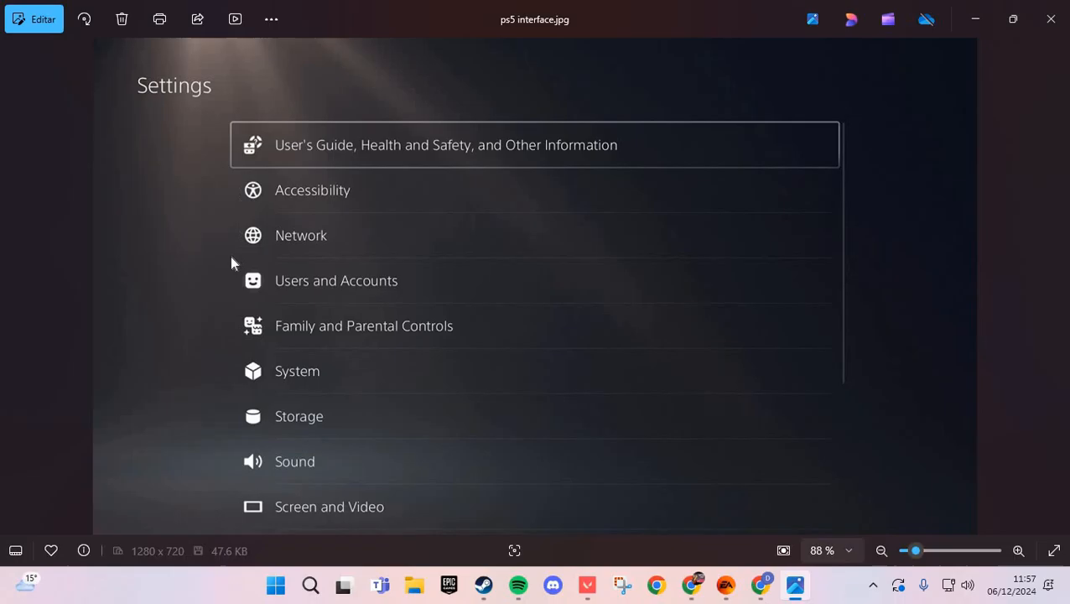
mouse_move(288, 237)
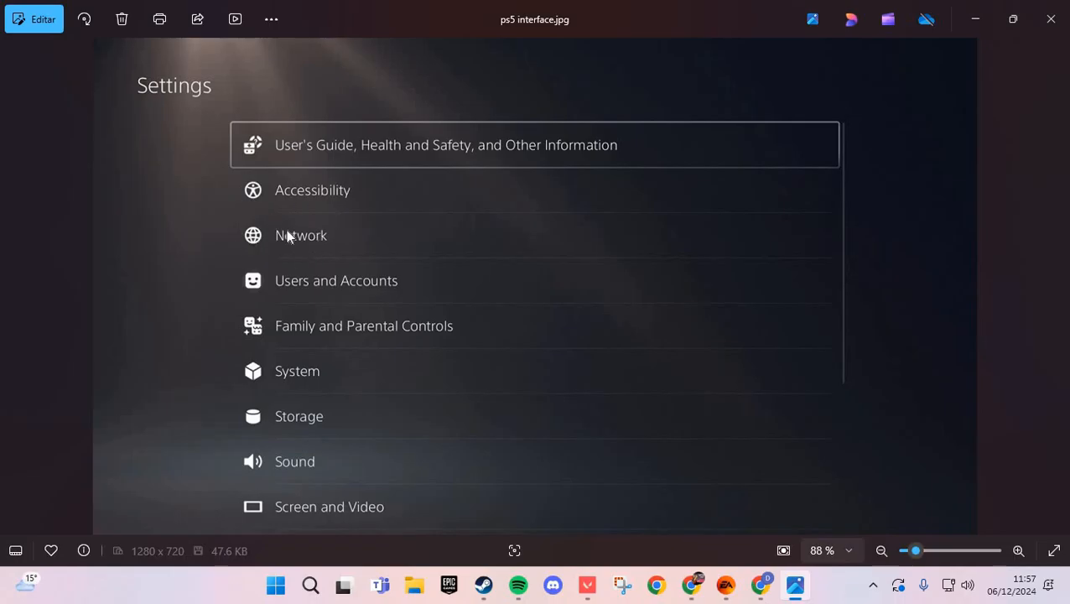
mouse_move(293, 234)
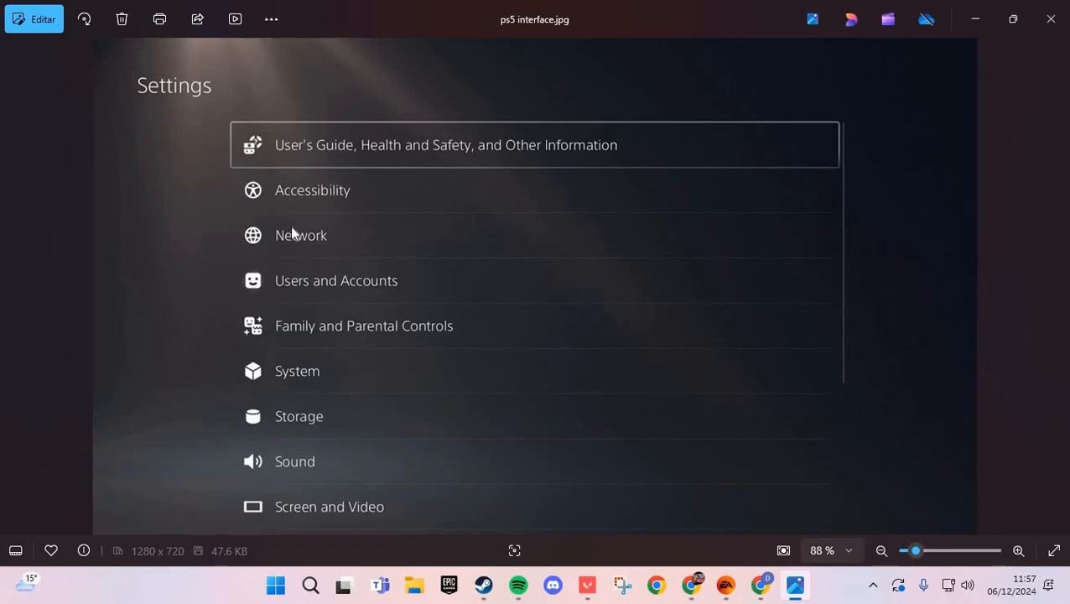
mouse_move(317, 357)
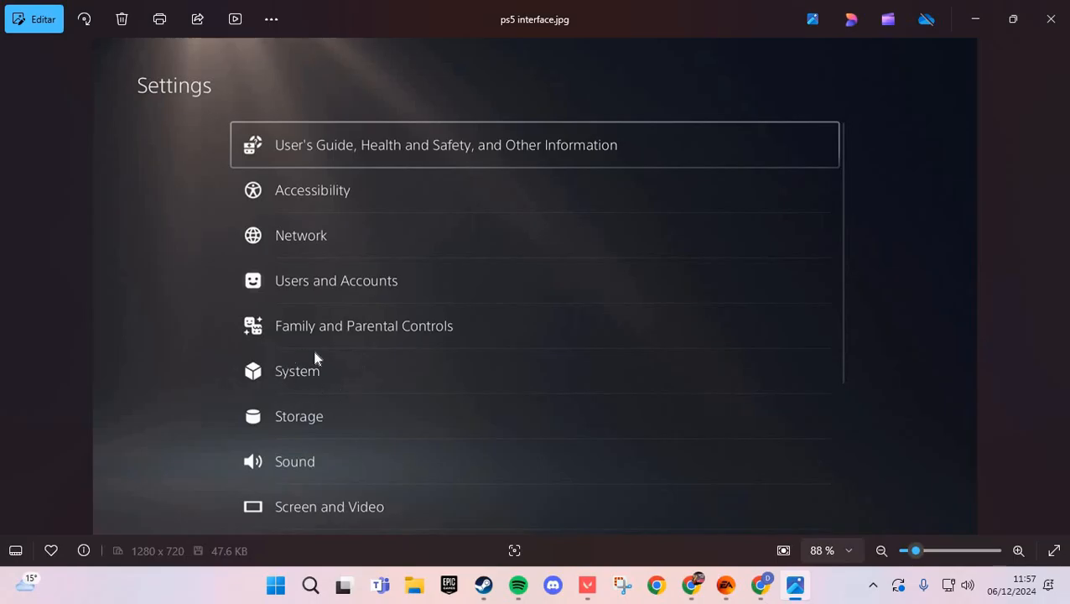
mouse_move(277, 374)
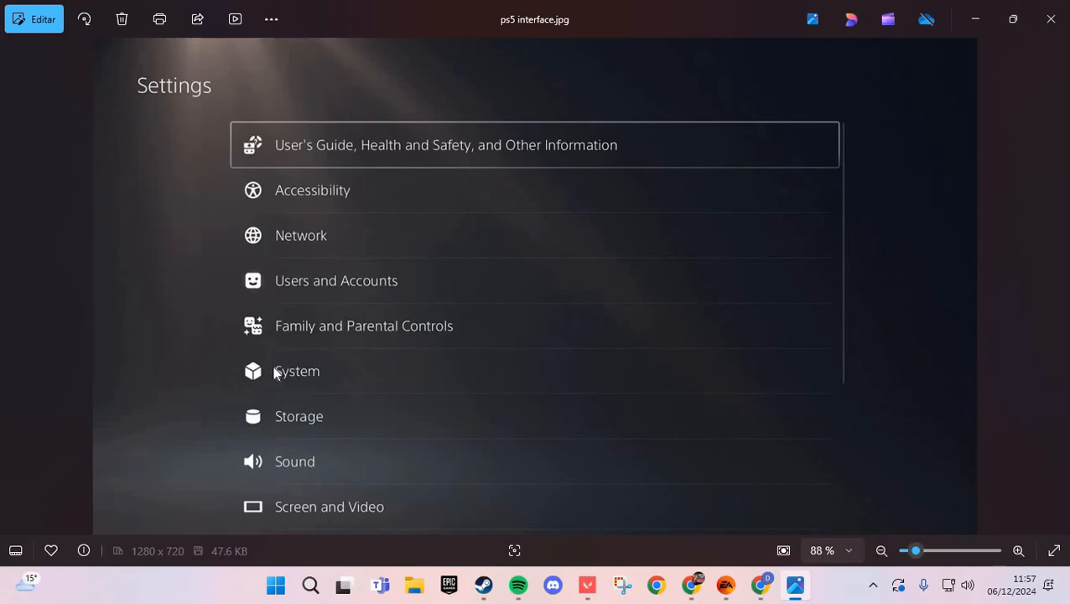
mouse_move(267, 232)
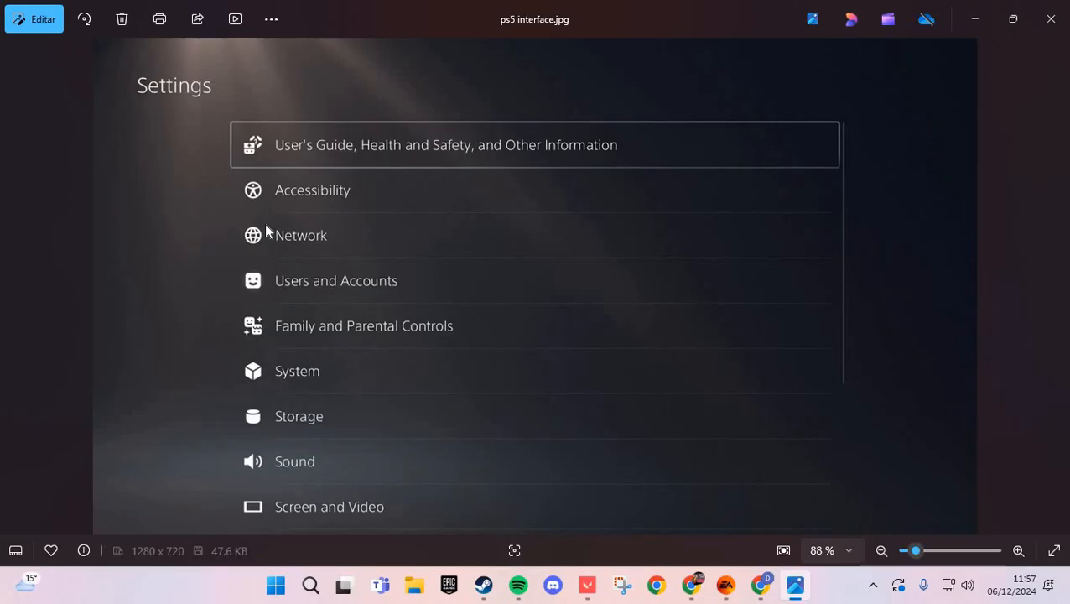
mouse_move(541, 181)
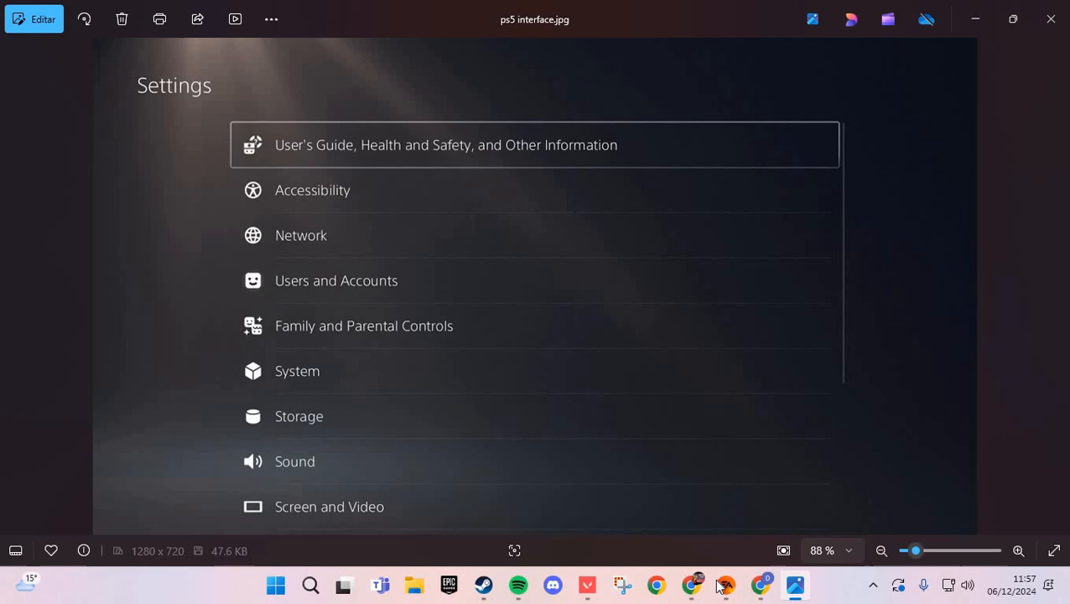
Switch from the PS5 settings image to the browser showing Xbox General settings
click(657, 585)
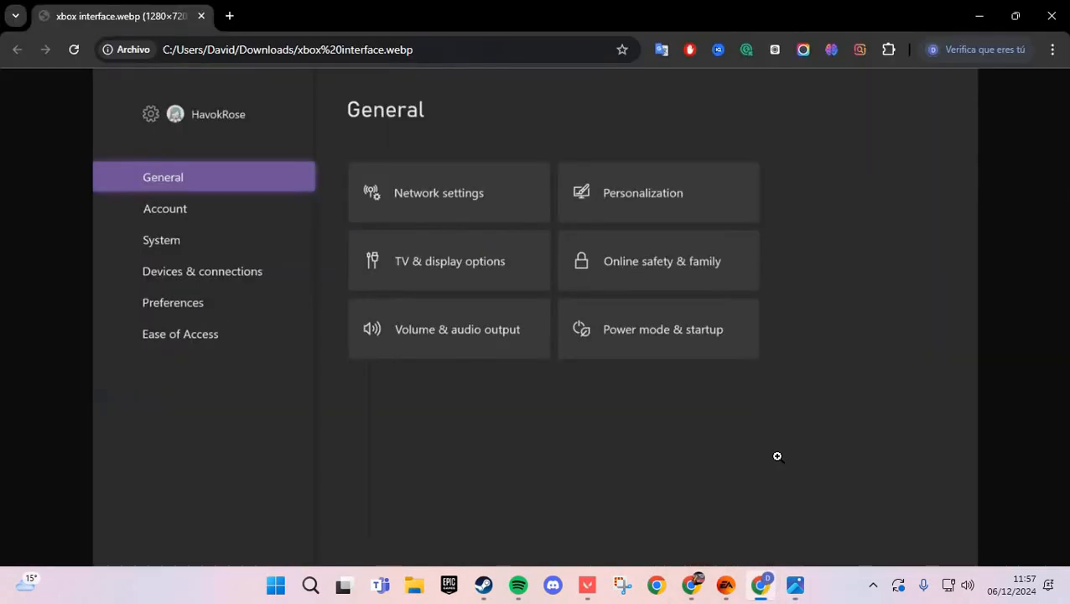
mouse_move(215, 166)
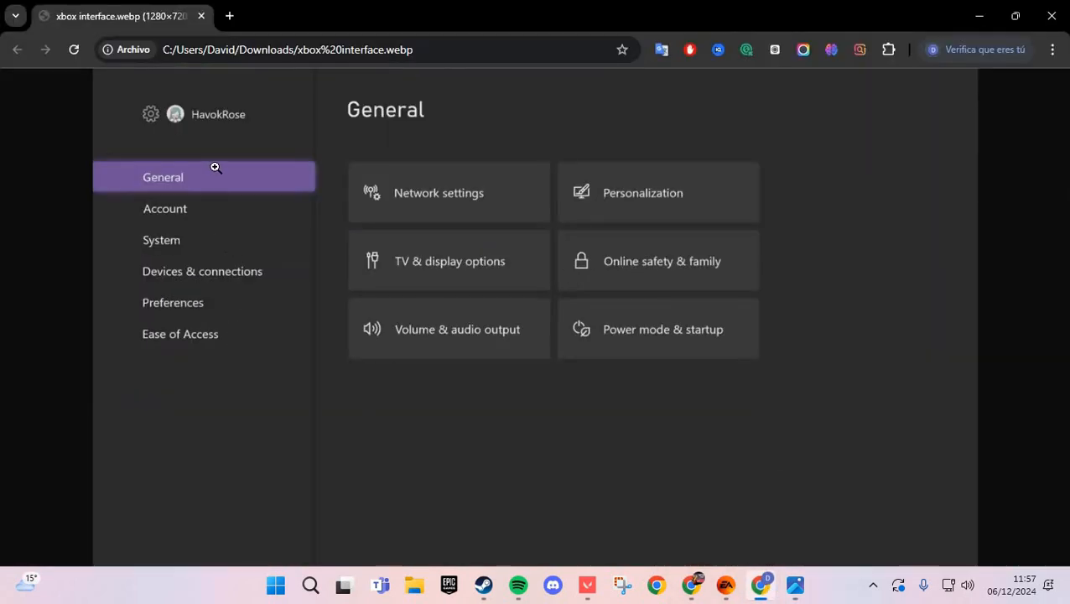
mouse_move(452, 171)
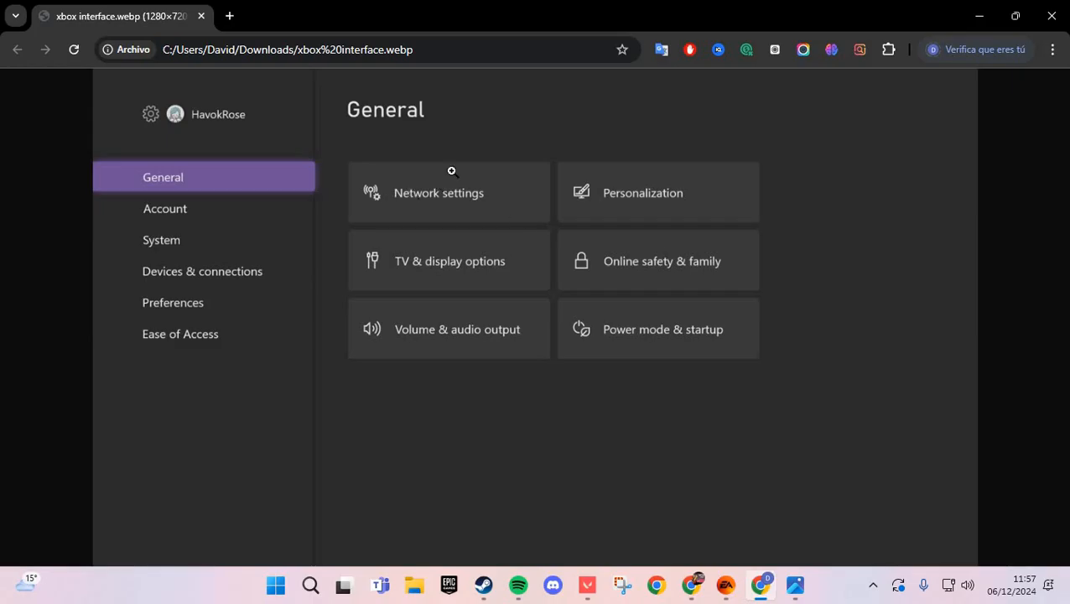
mouse_move(165, 240)
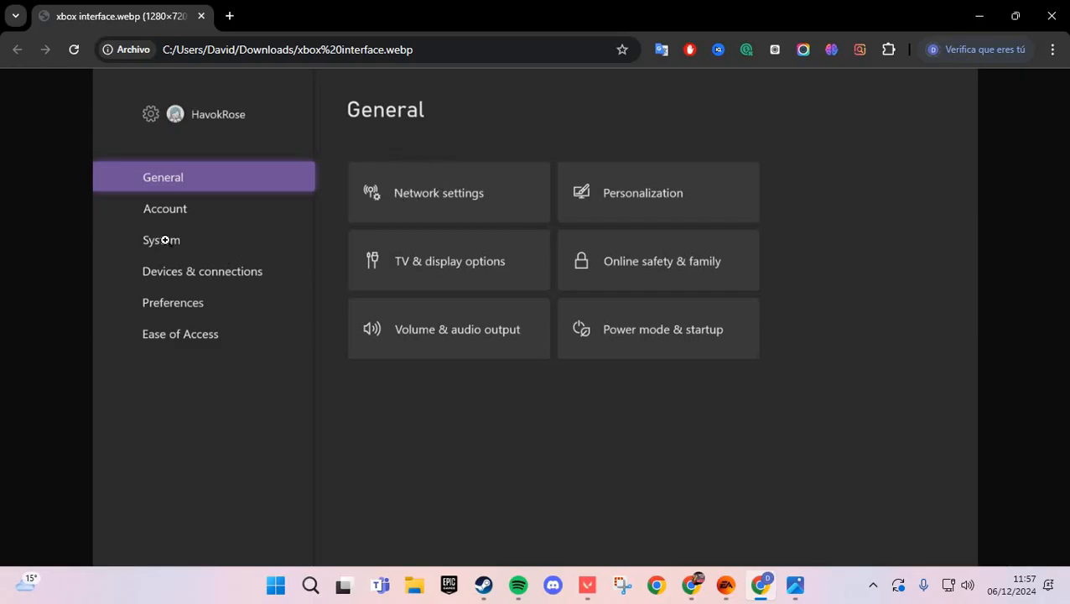
mouse_move(911, 6)
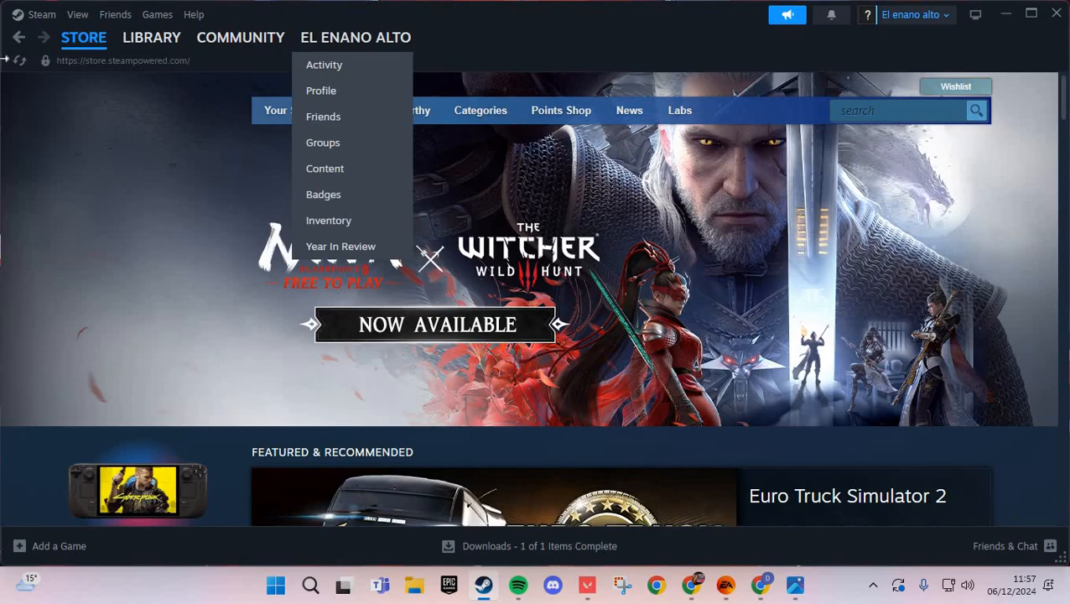
Go to the Steam Library and bring up the EA SPORTS FC 25 game page
click(151, 37)
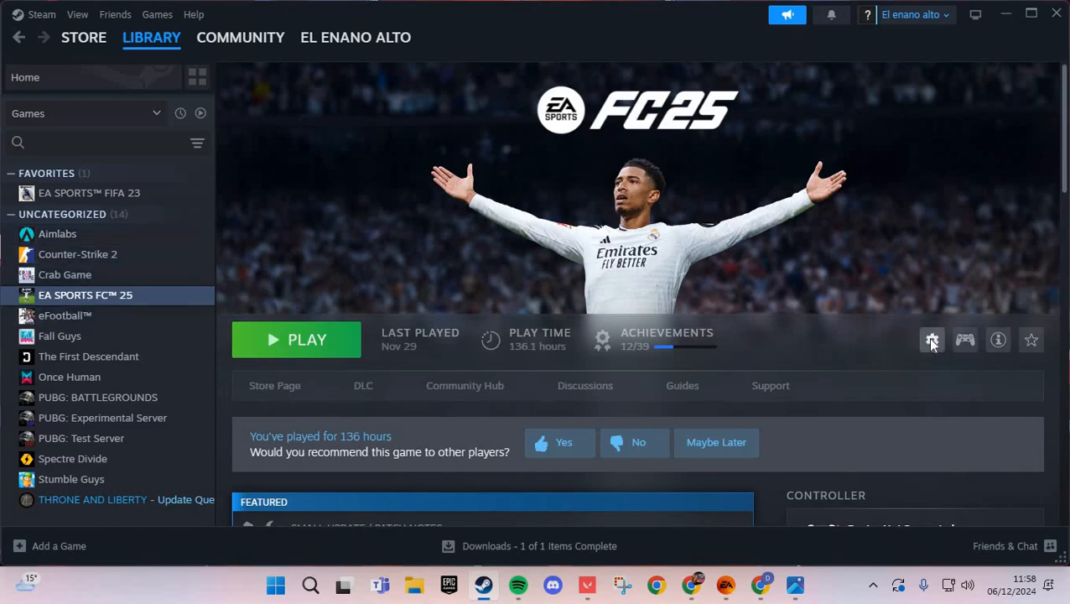
Start verifying EA SPORTS FC 25's game files from Properties > Installed Files
click(932, 340)
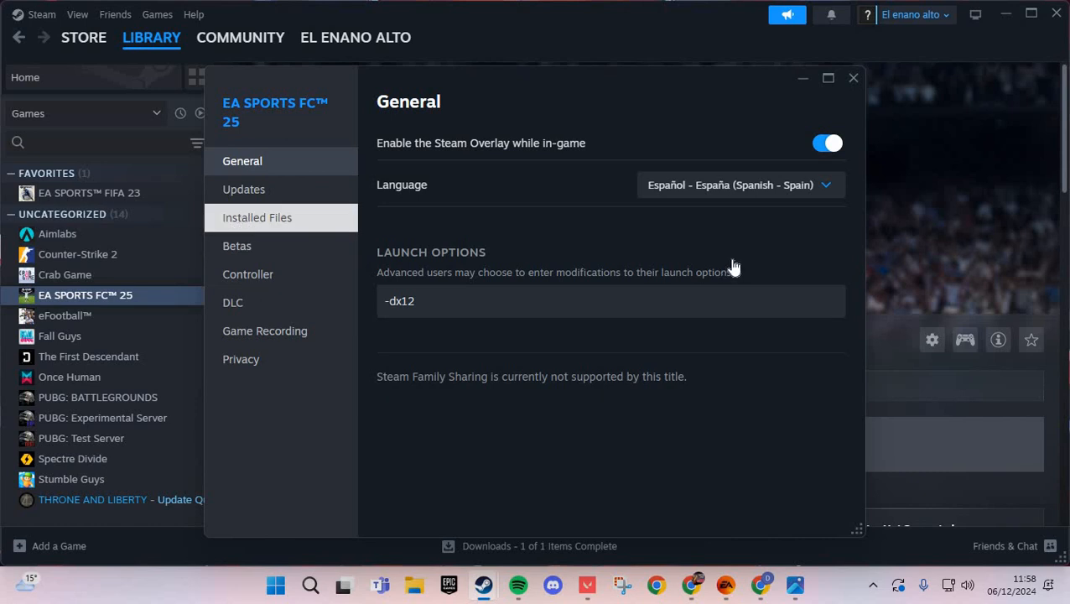
click(257, 217)
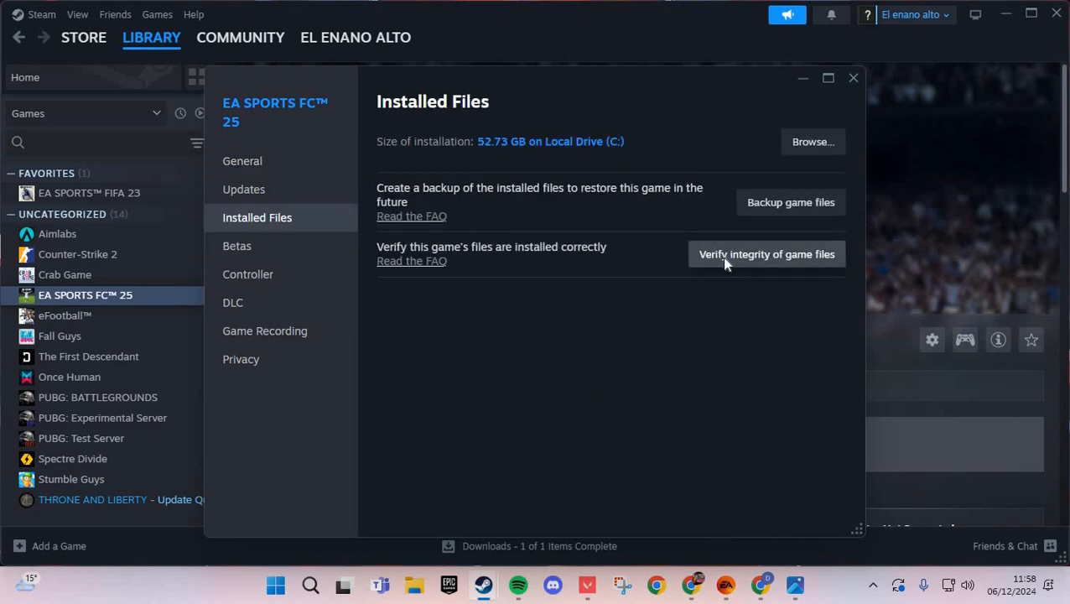
click(766, 254)
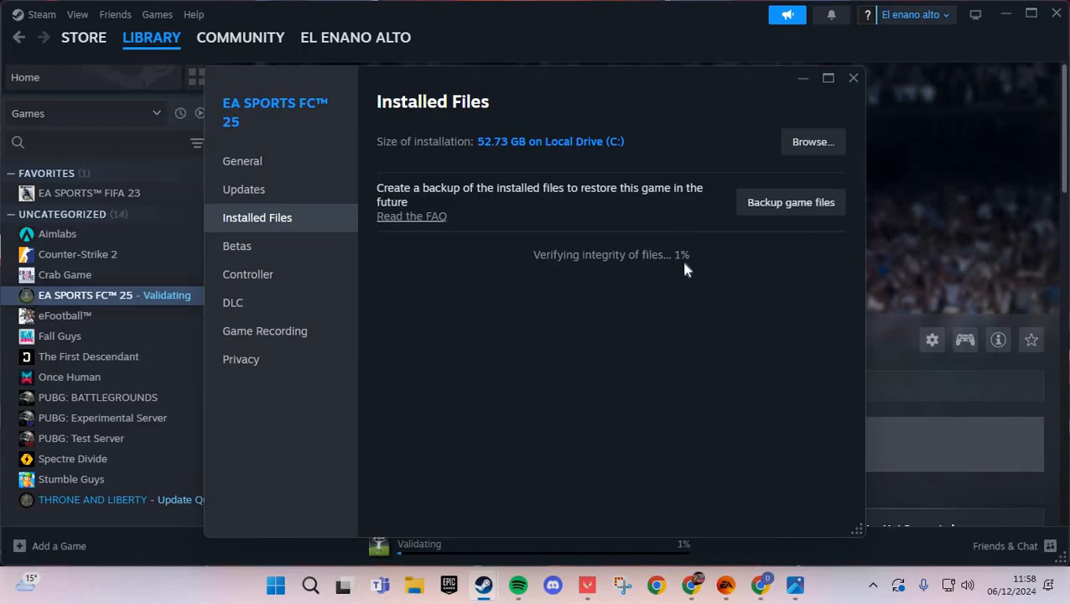
mouse_move(291, 161)
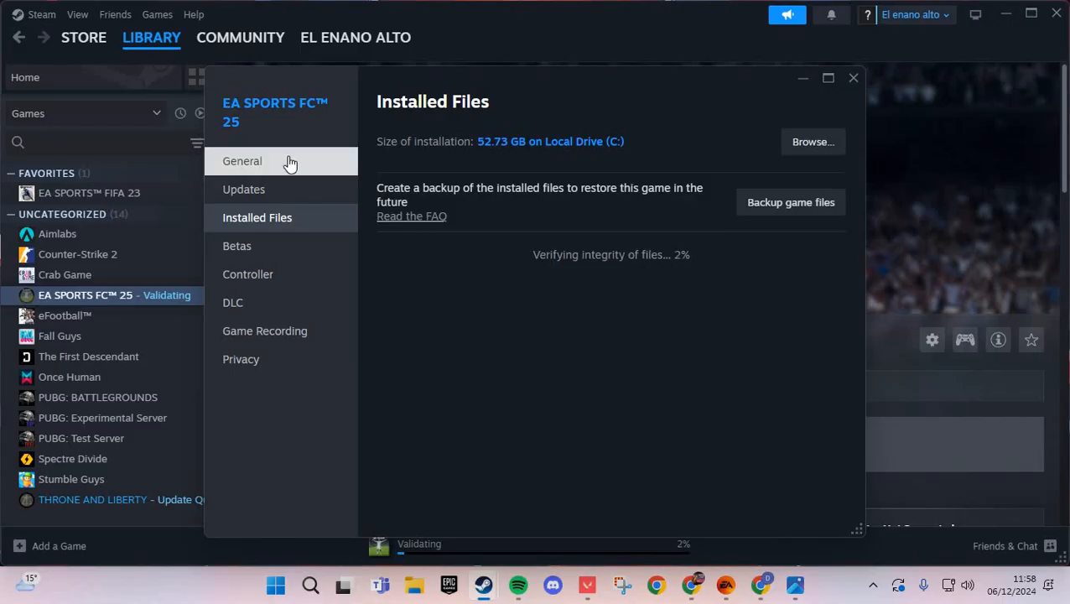
Return to General properties and select the -dx12 launch option text
click(242, 161)
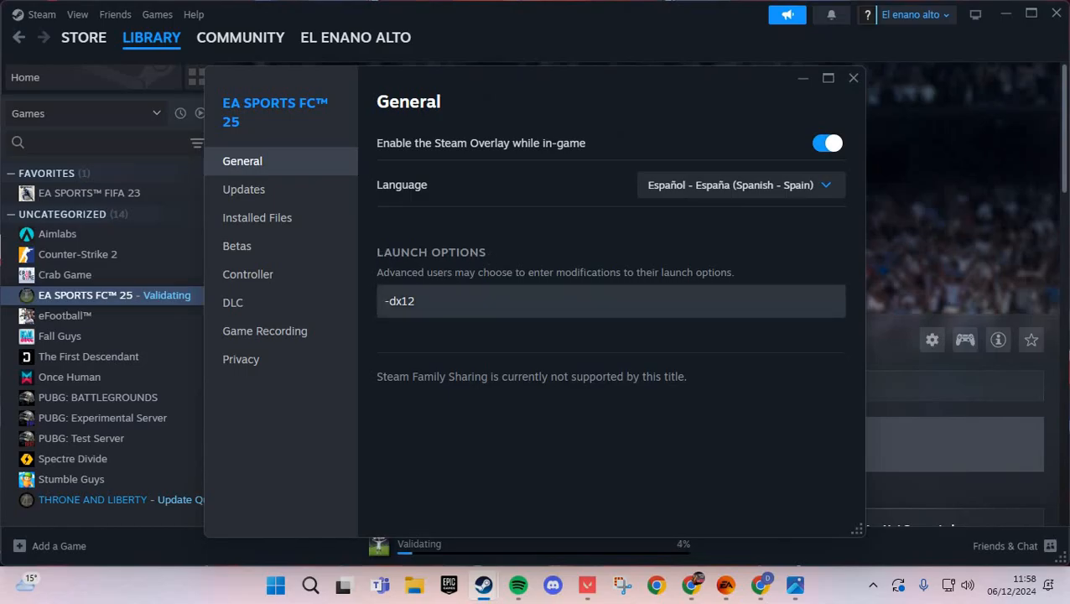
double_click(401, 300)
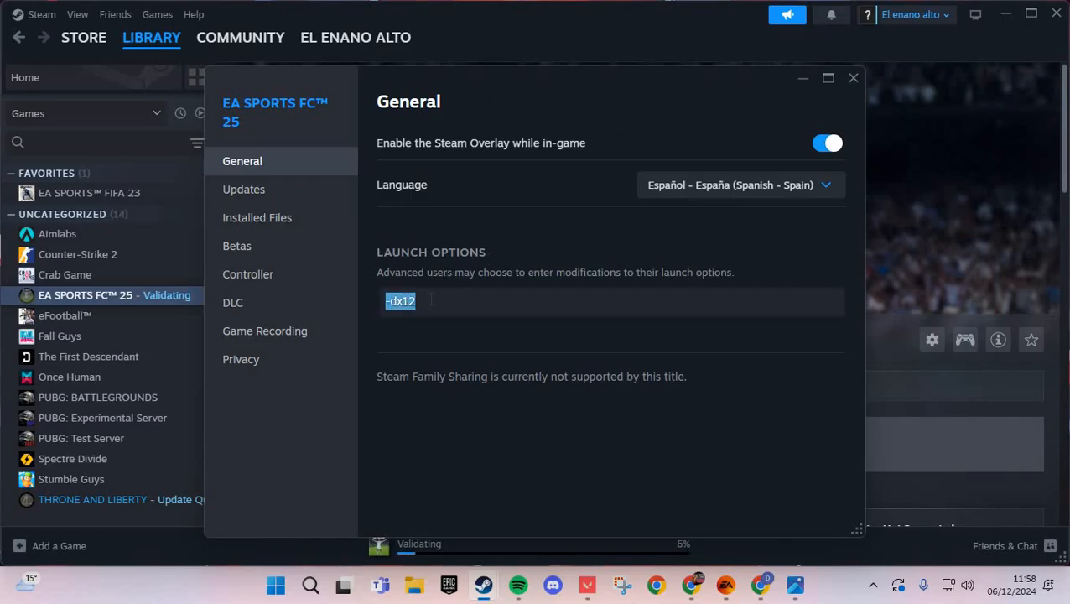